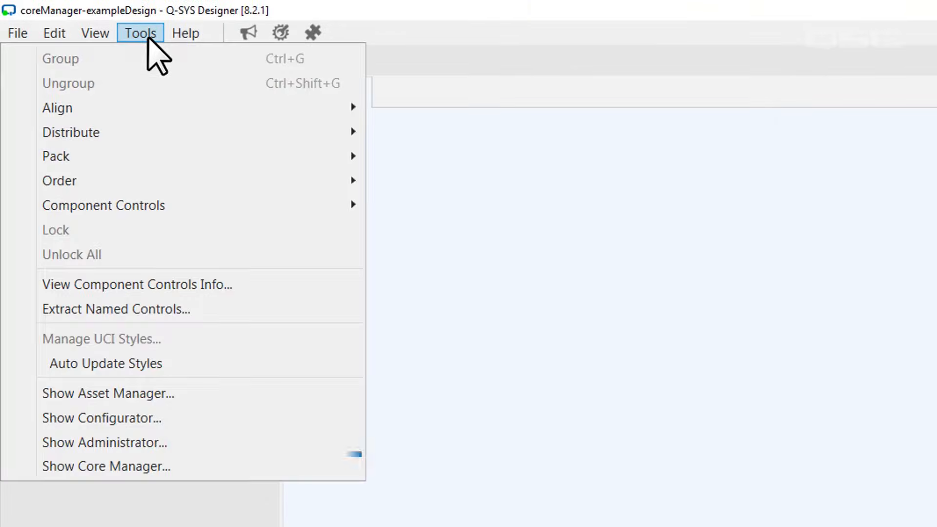
mouse_move(104, 466)
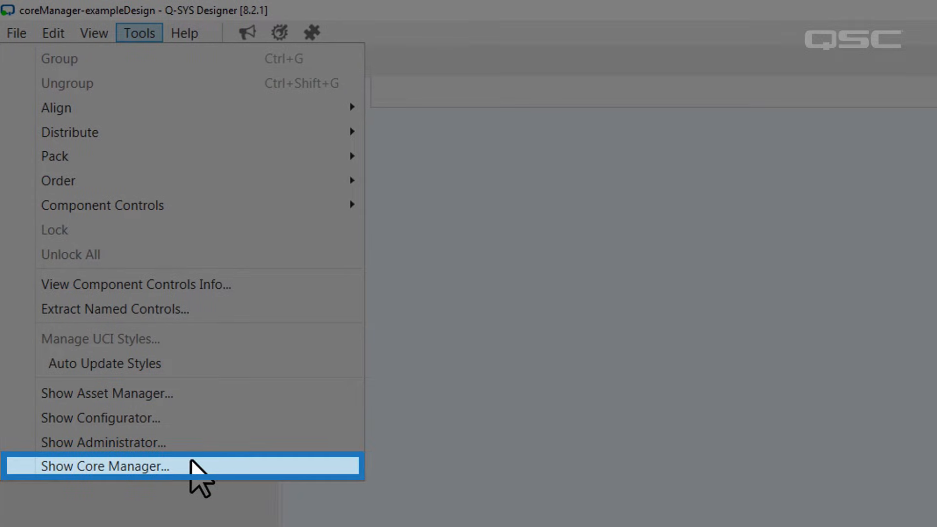
Launch Core Manager for the core-training-bm Core from Q-SYS Designer into a browser.
left_click(103, 466)
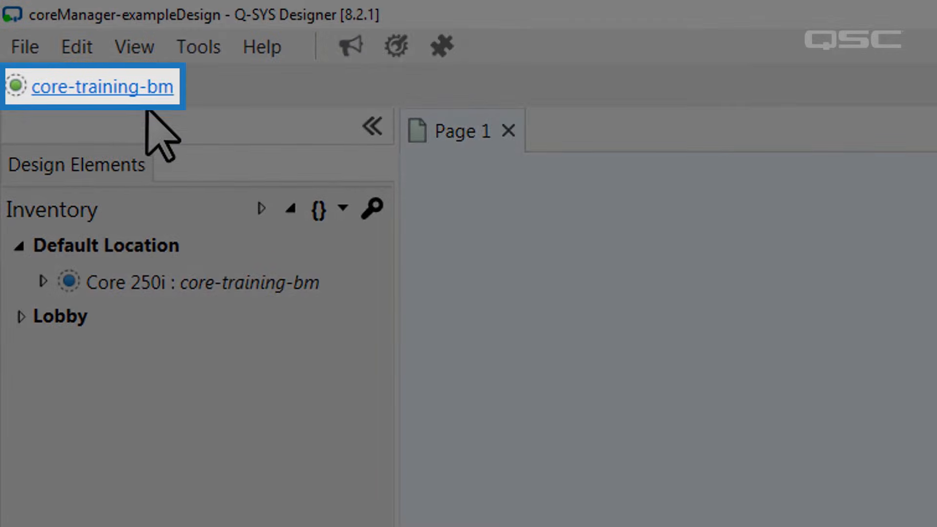
left_click(103, 86)
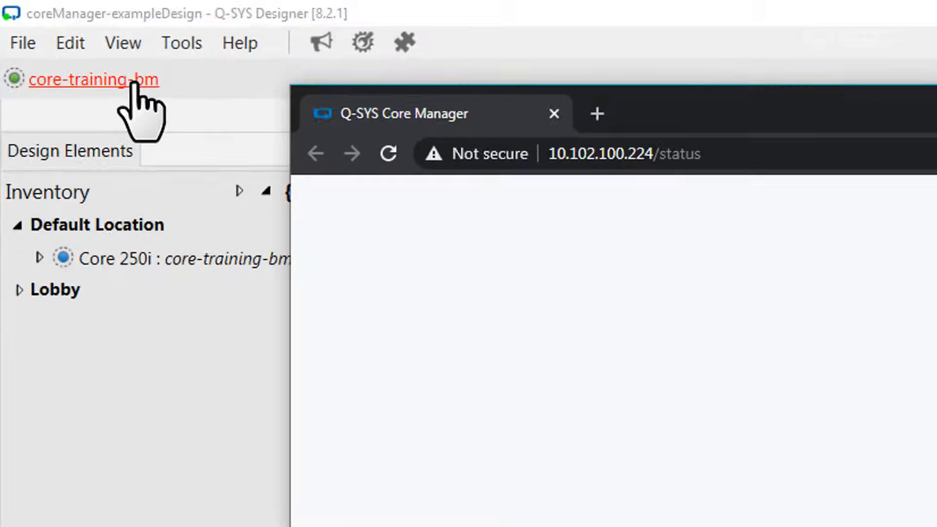
left_click(94, 79)
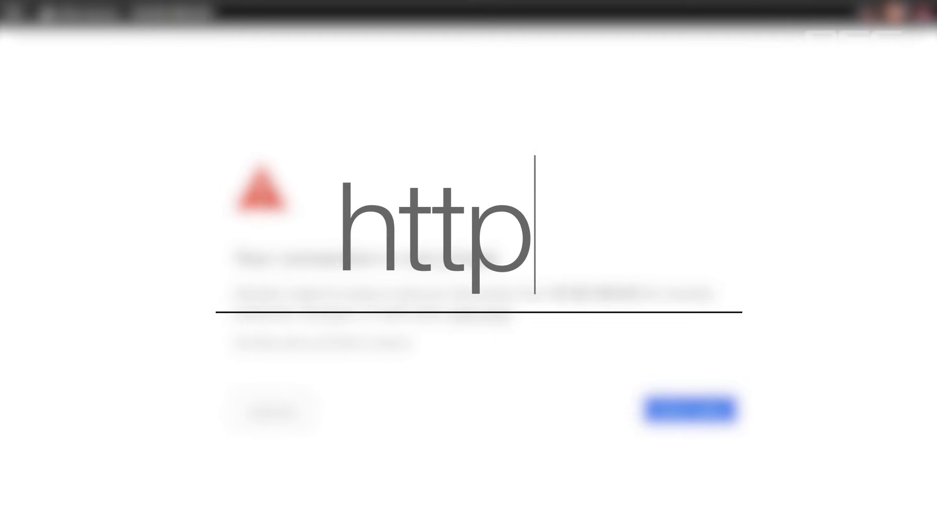
Bypass Chrome's certificate warning and proceed to the unsafe site at 10.102.100.224.
type("s")
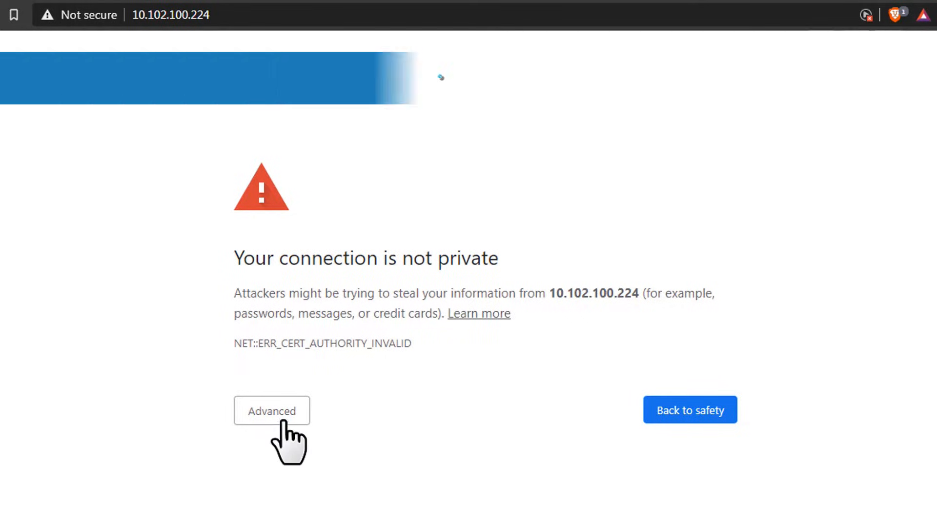
left_click(271, 410)
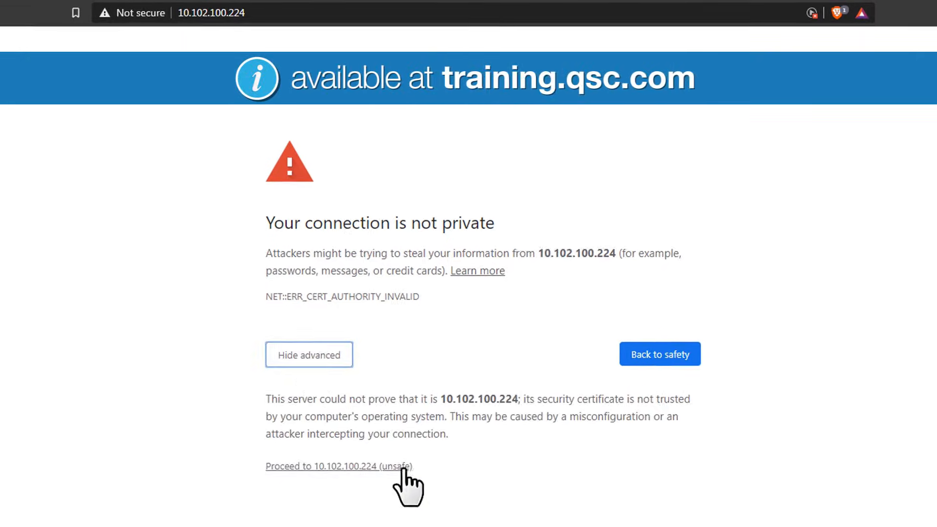
left_click(338, 466)
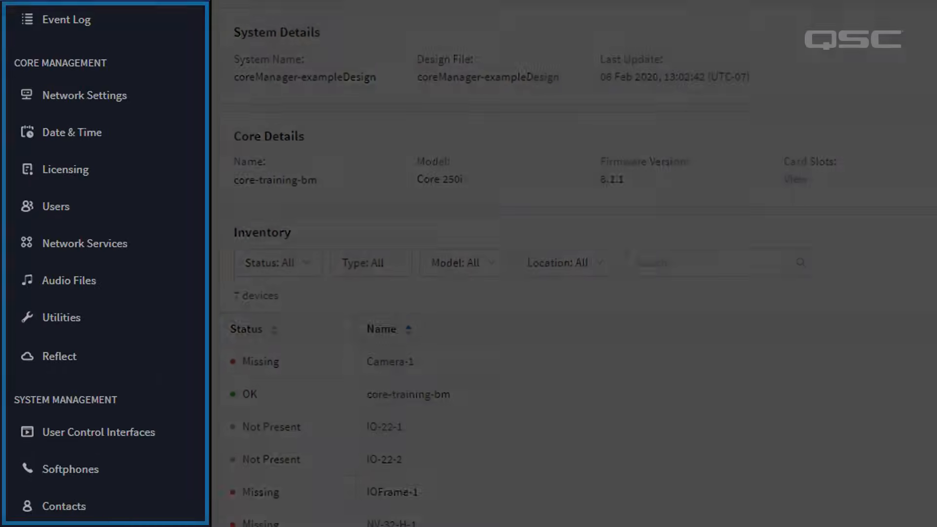
scroll("down", 3)
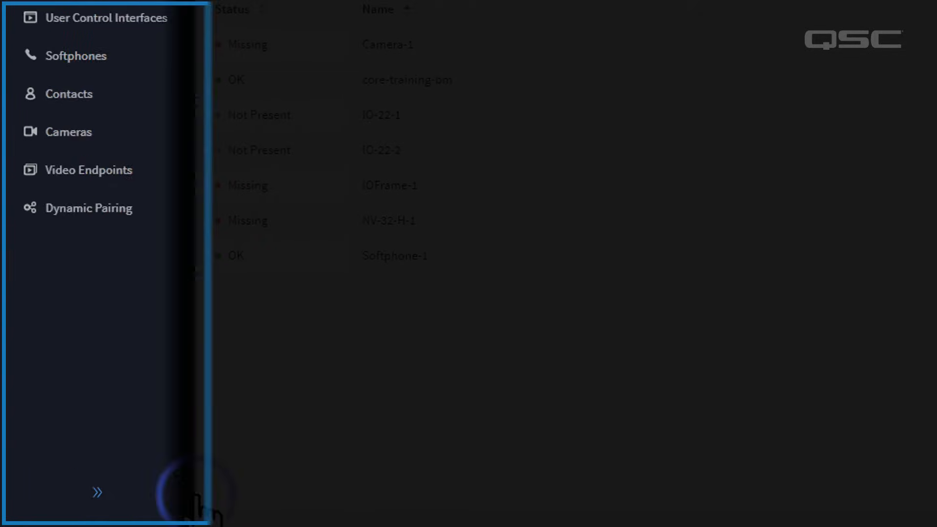
left_click(96, 492)
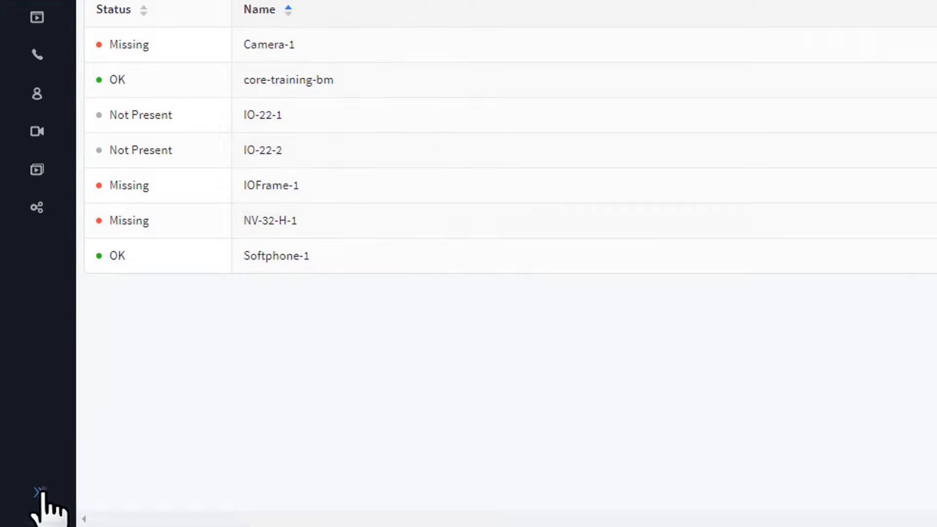
left_click(37, 490)
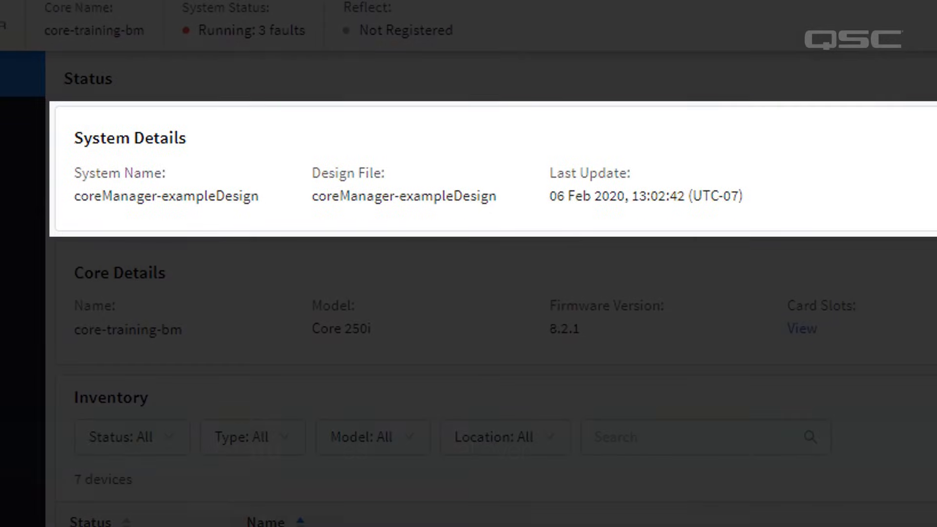
scroll("down", 3)
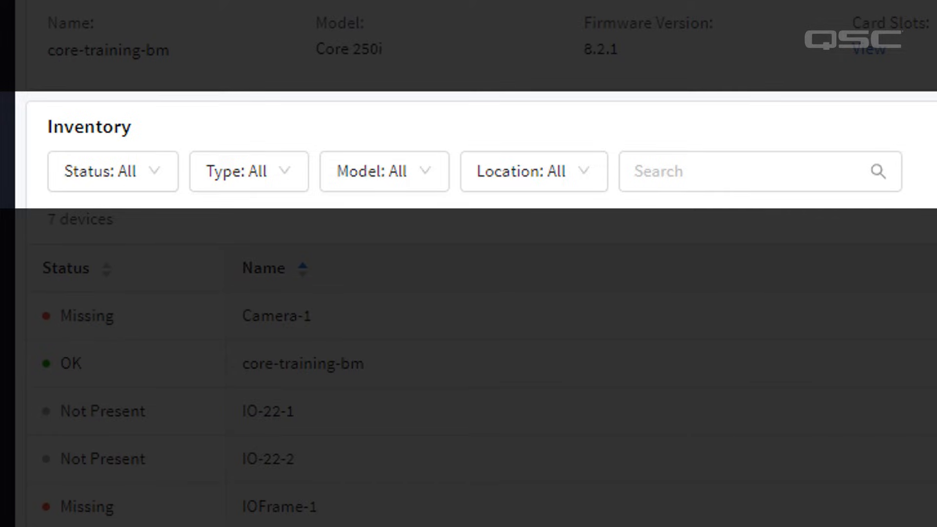
scroll("down", 3)
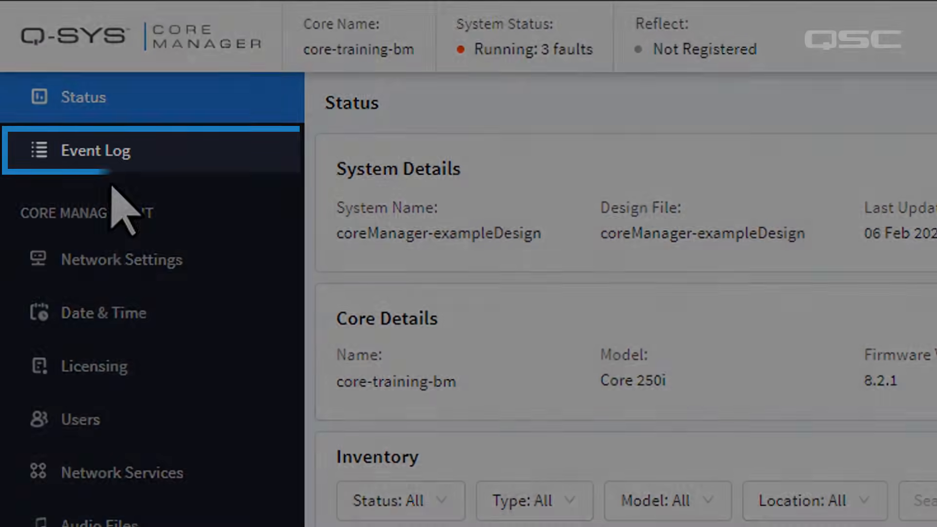
Filter the Event Log to Normal/Error severity, Paging/Telephony categories, Core source, 2020-02-02 to 02-06.
left_click(96, 150)
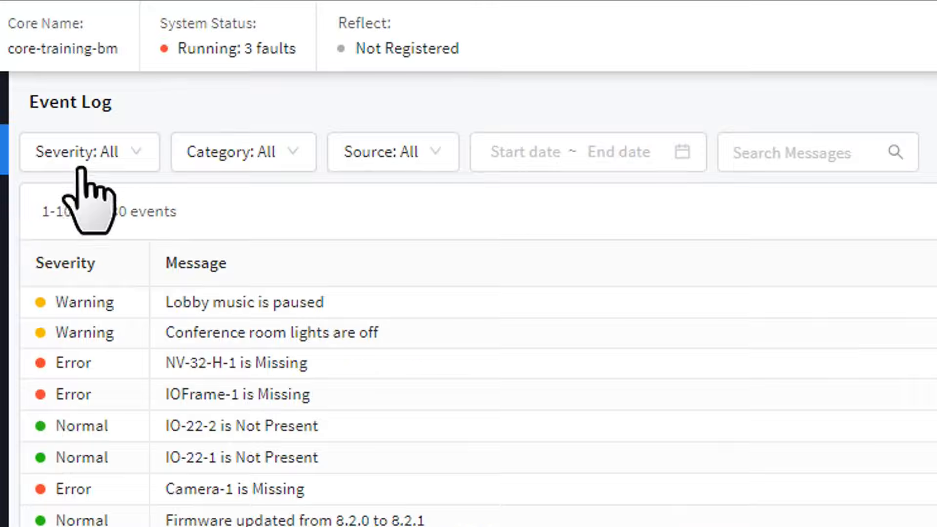
left_click(88, 151)
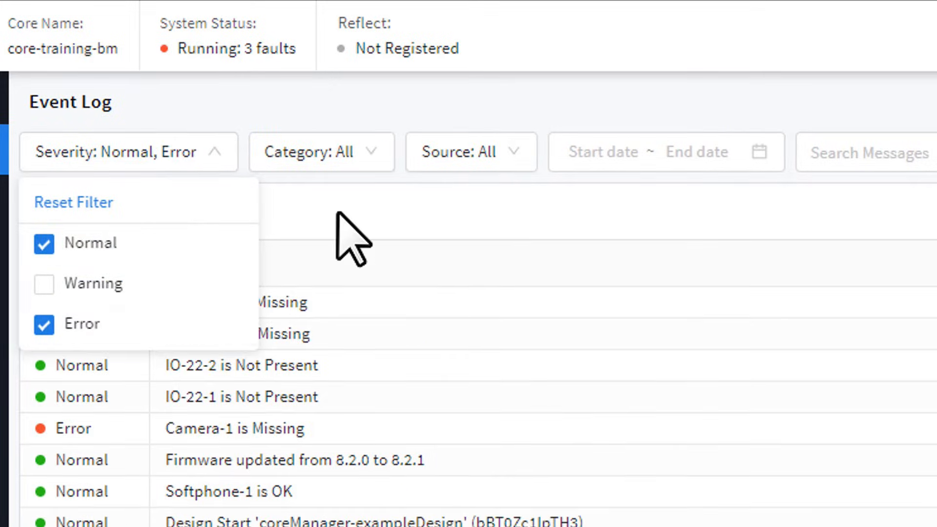
left_click(321, 151)
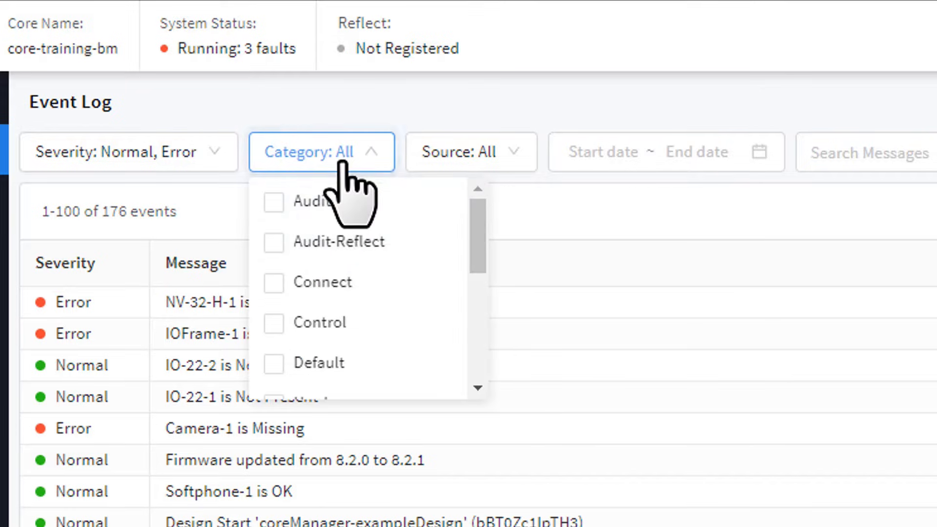
left_click(273, 193)
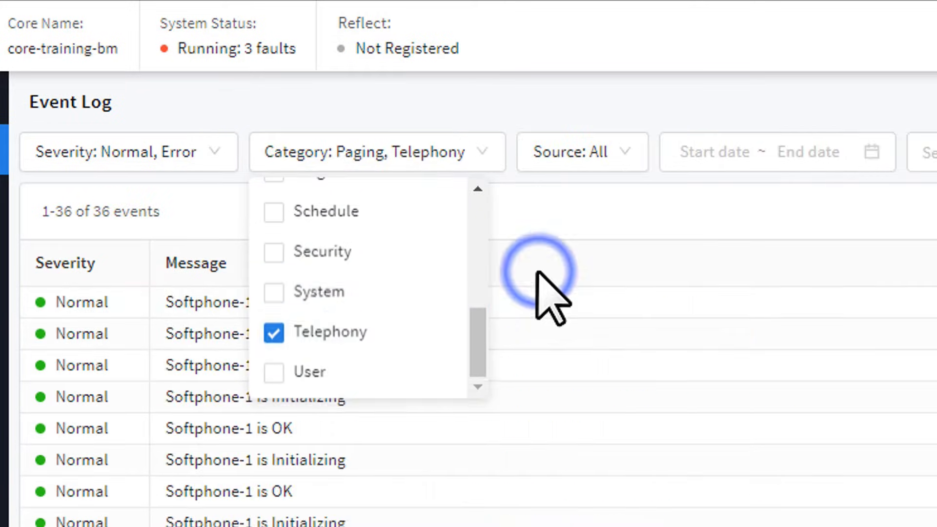
left_click(581, 152)
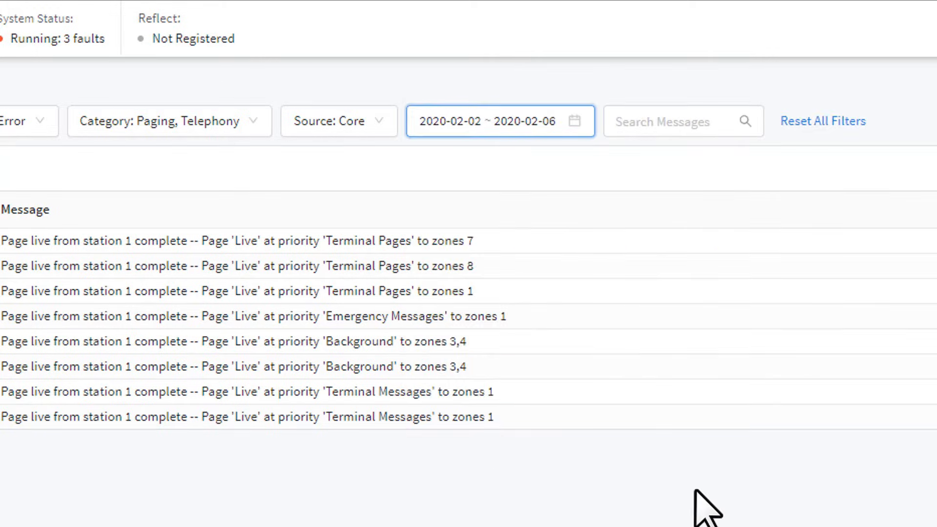
type("back")
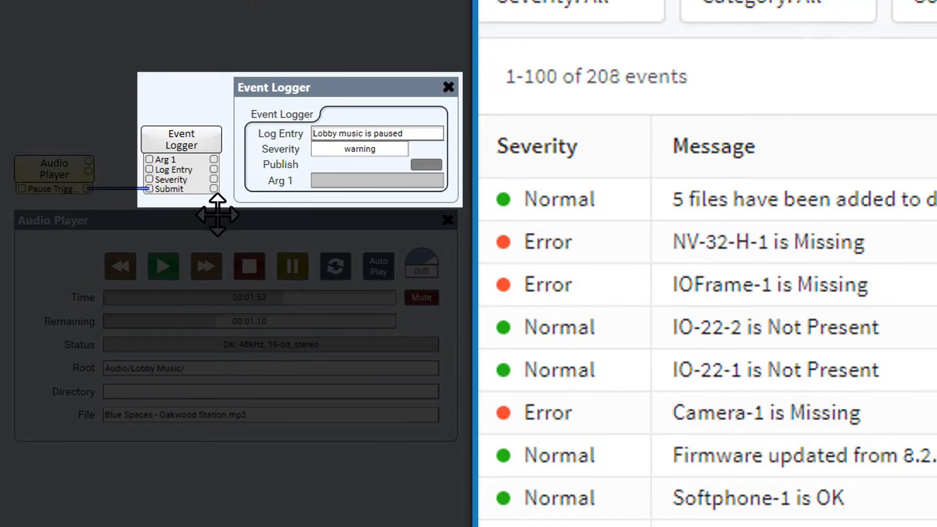
Reset all Event Log filters so every one of the 208 events is listed.
left_click(291, 266)
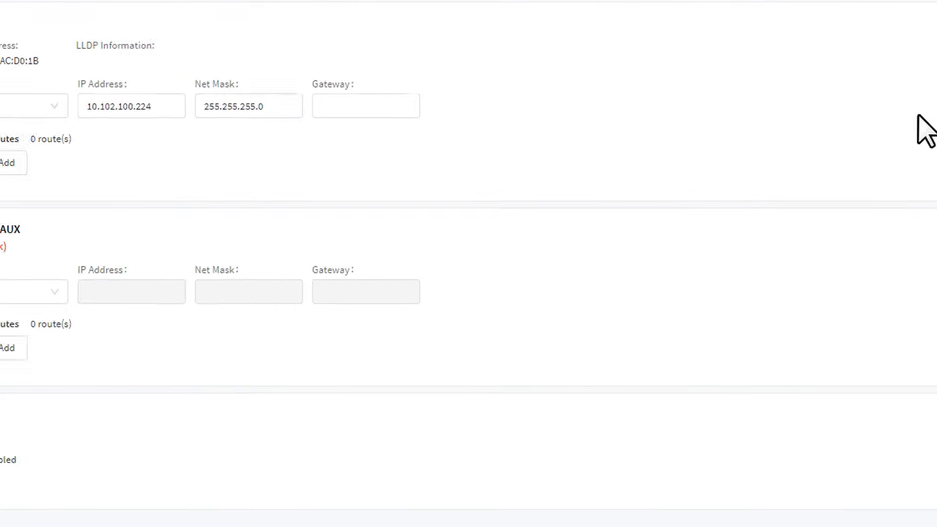
Save LAN A as static 10.102.100.224, mask 255.255.255.0, with LAN B off.
left_click(94, 256)
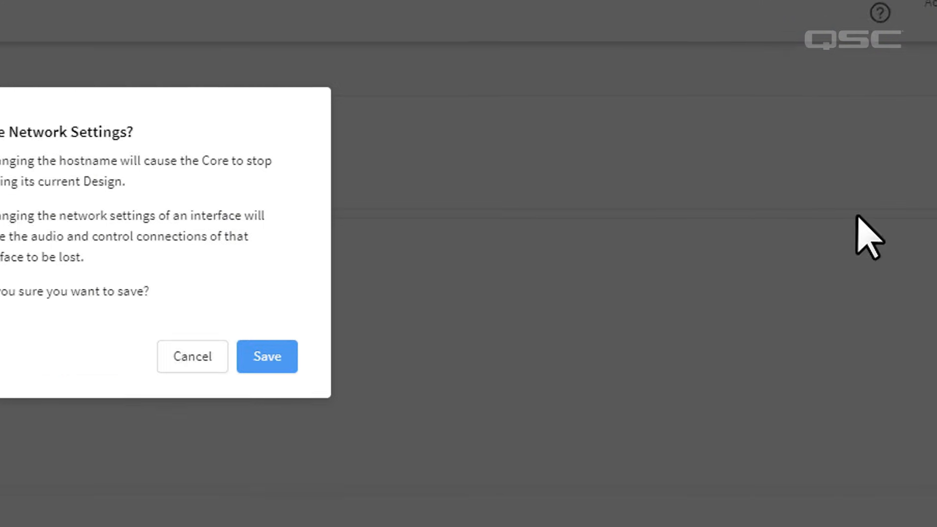
left_click(266, 357)
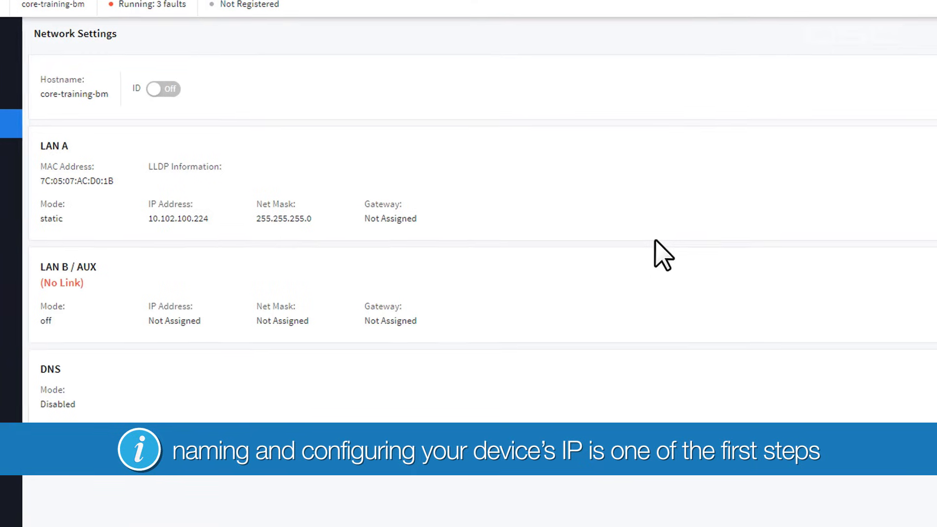
scroll("down", 3)
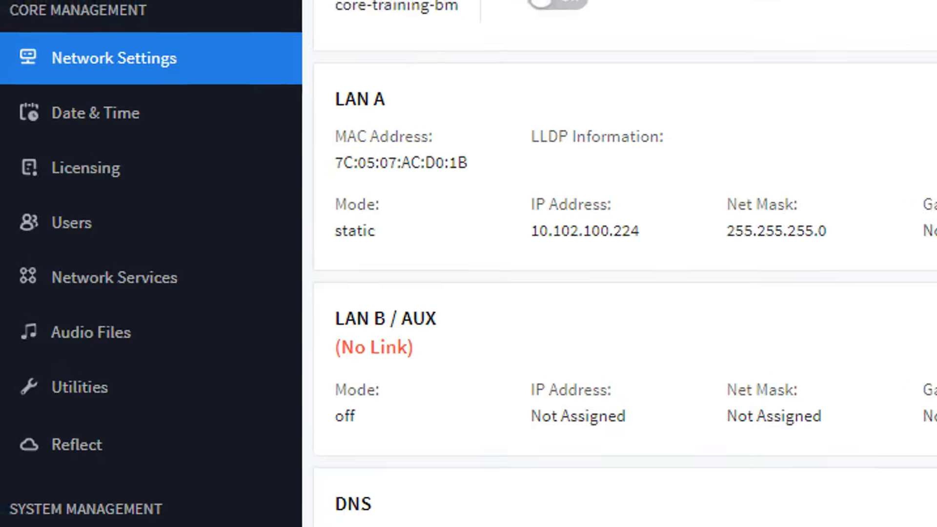
Edit the Core's February 6, 2020 date settings and open the America/Denver time zone list.
left_click(107, 119)
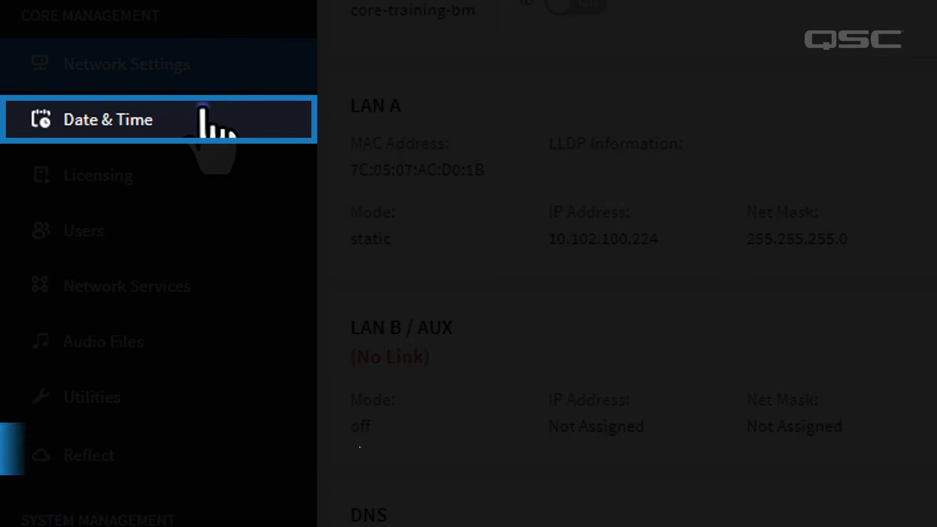
left_click(107, 119)
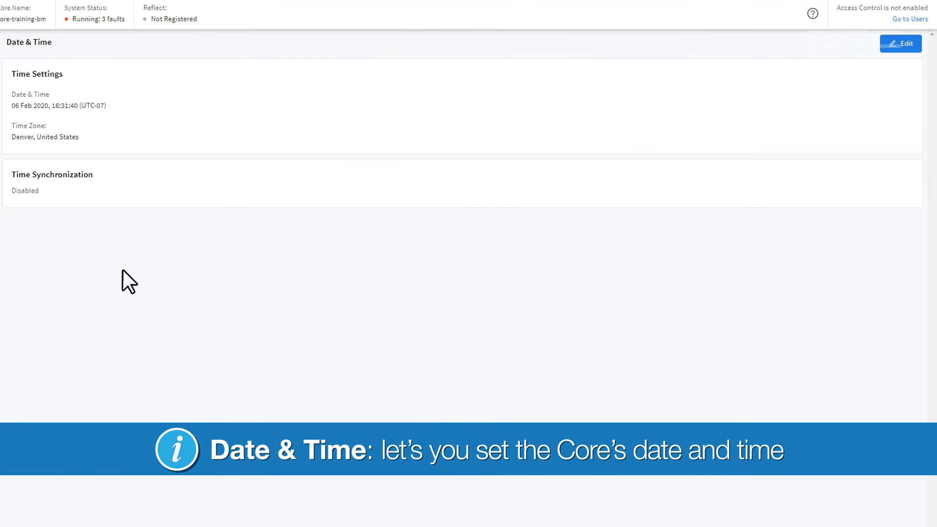
left_click(900, 43)
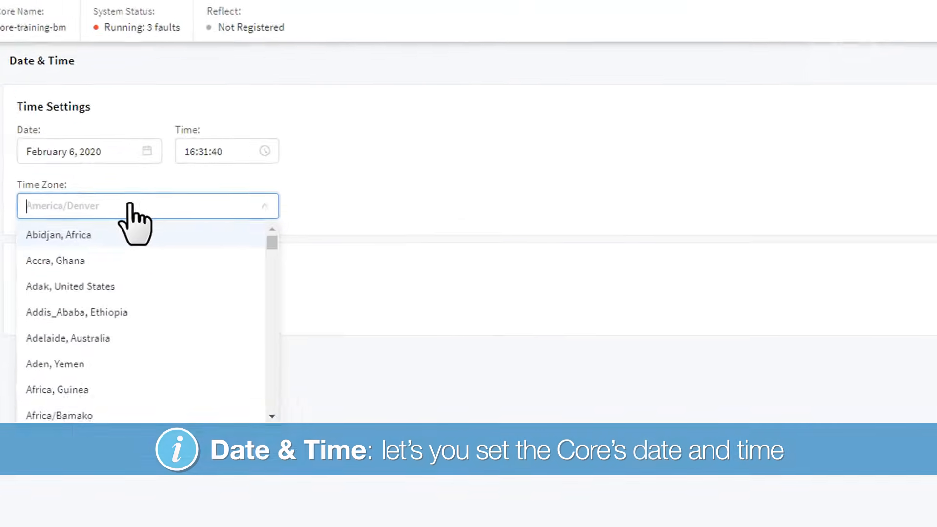
scroll("down", 3)
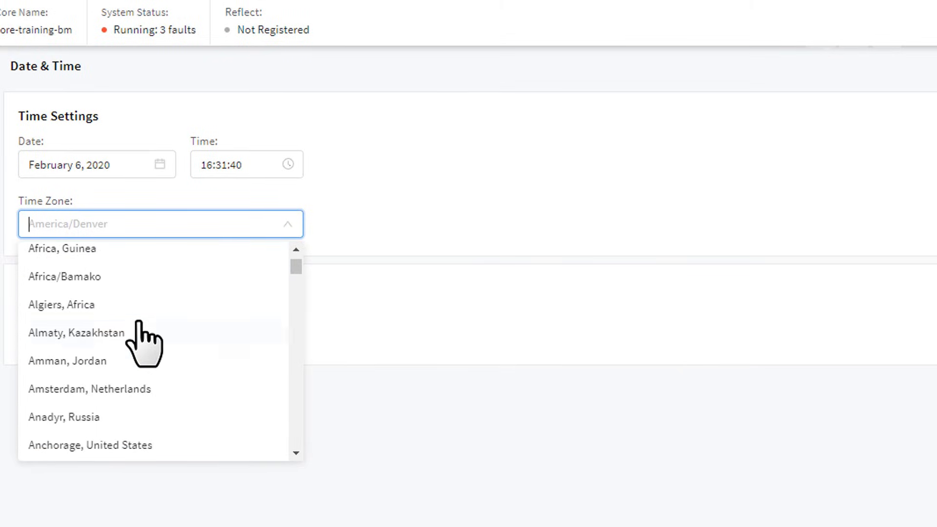
left_click(90, 444)
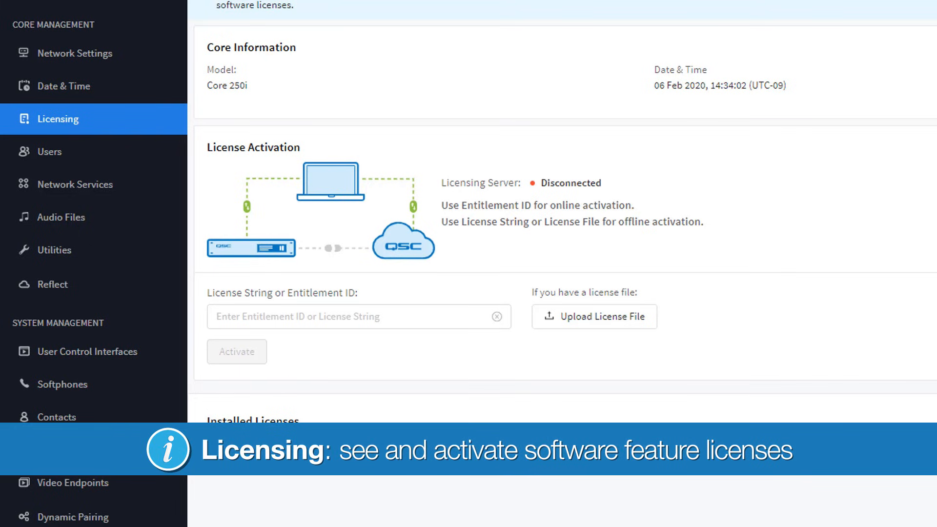
Scroll to License Activation and select the License String or Entitlement ID field.
scroll("down", 3)
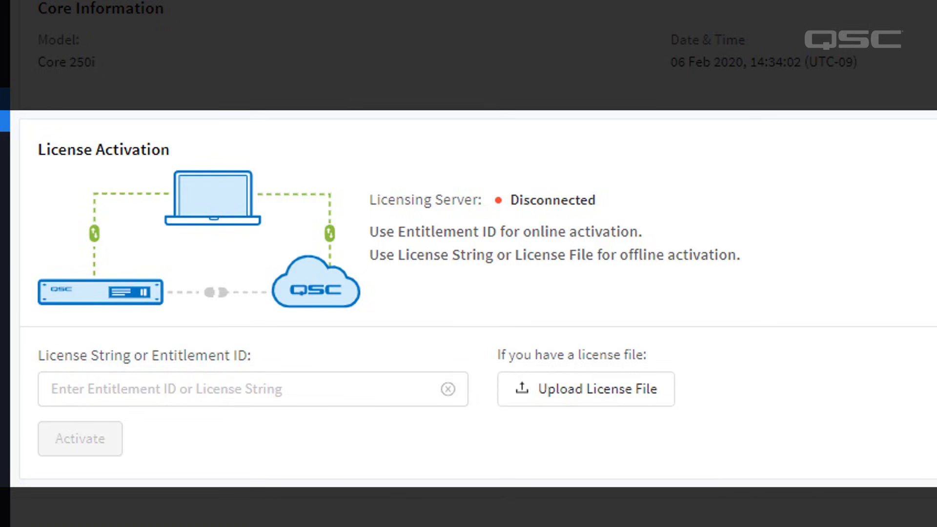
left_click(251, 388)
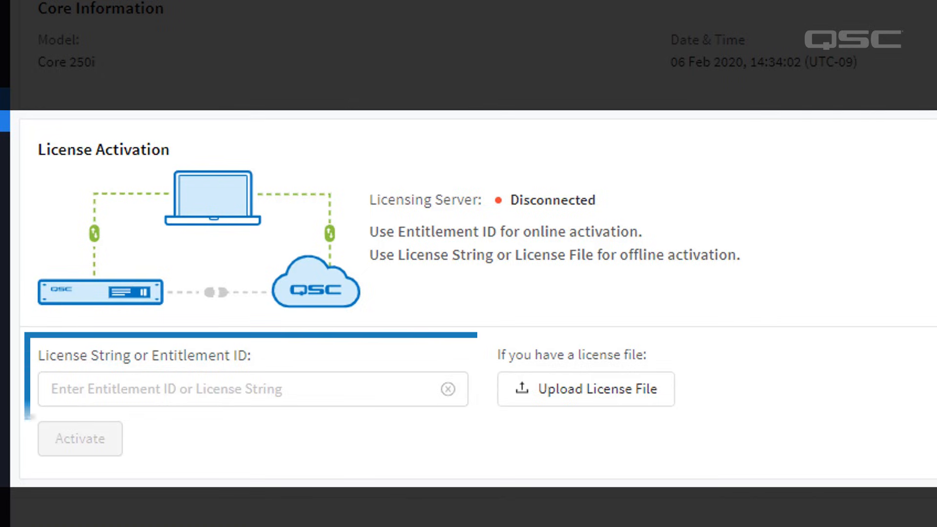